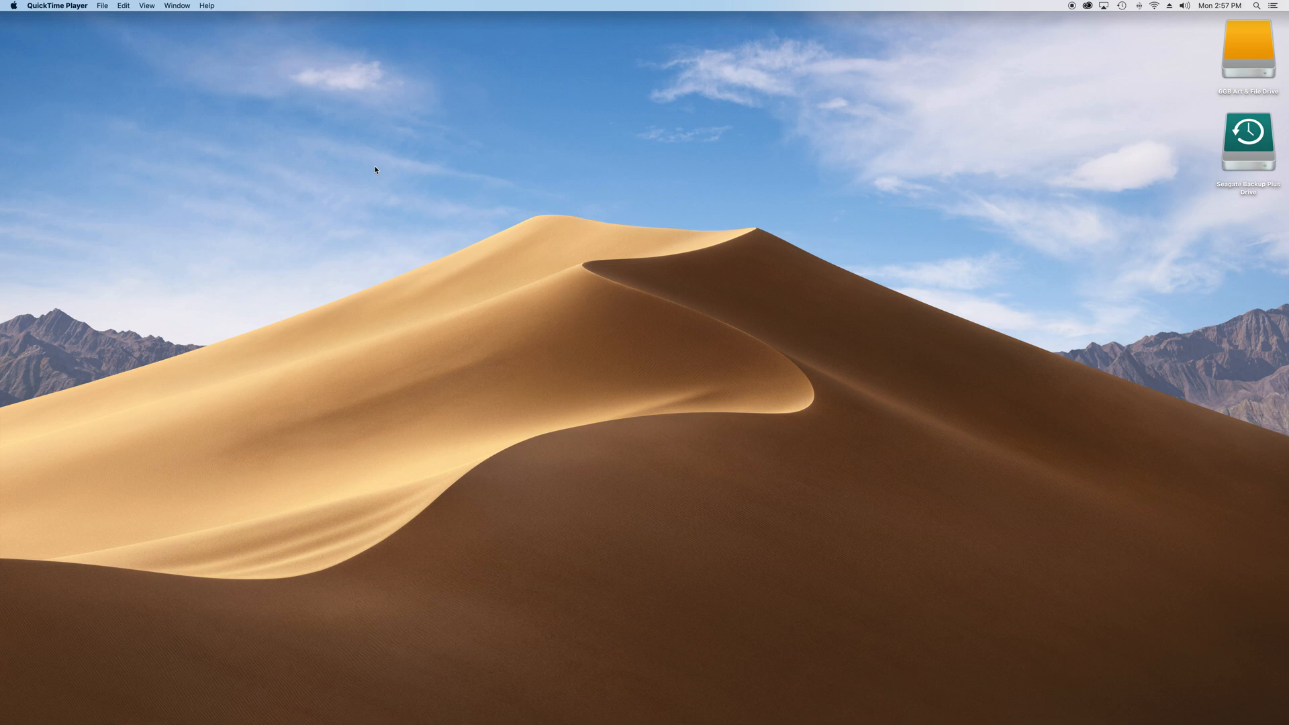
pyautogui.moveTo(391, 177)
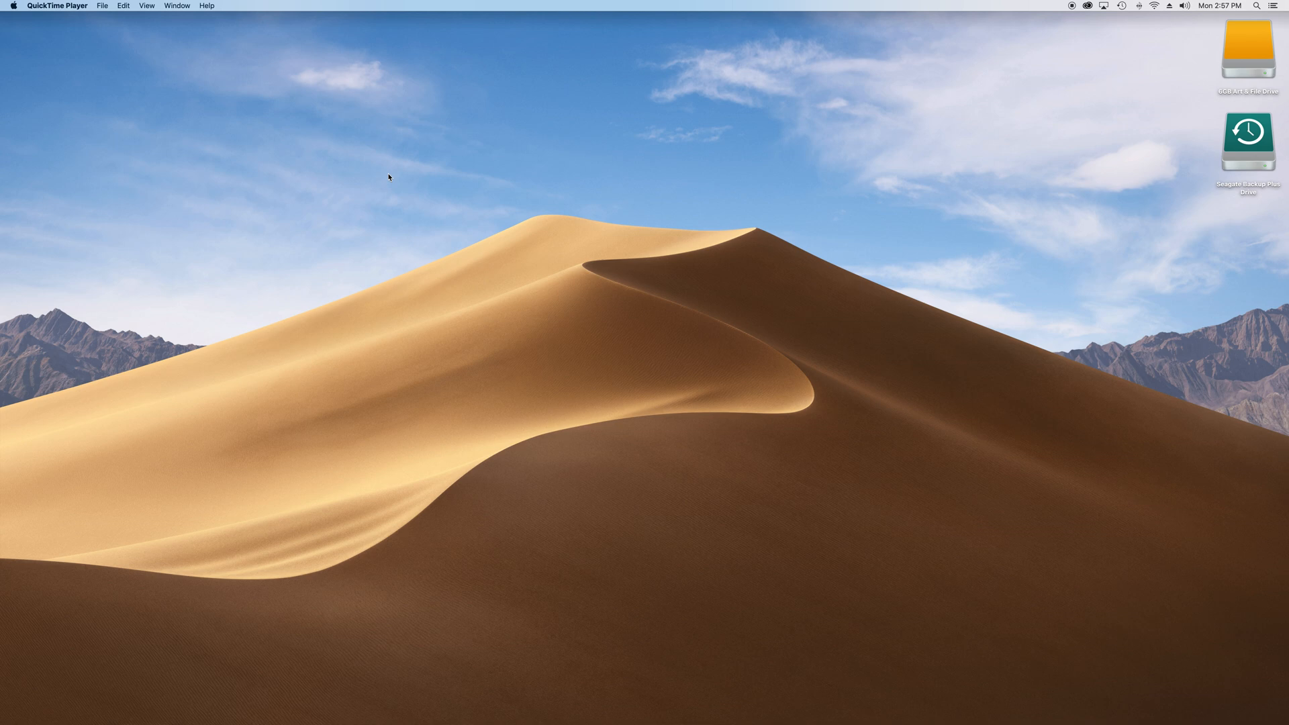
pyautogui.moveTo(418, 321)
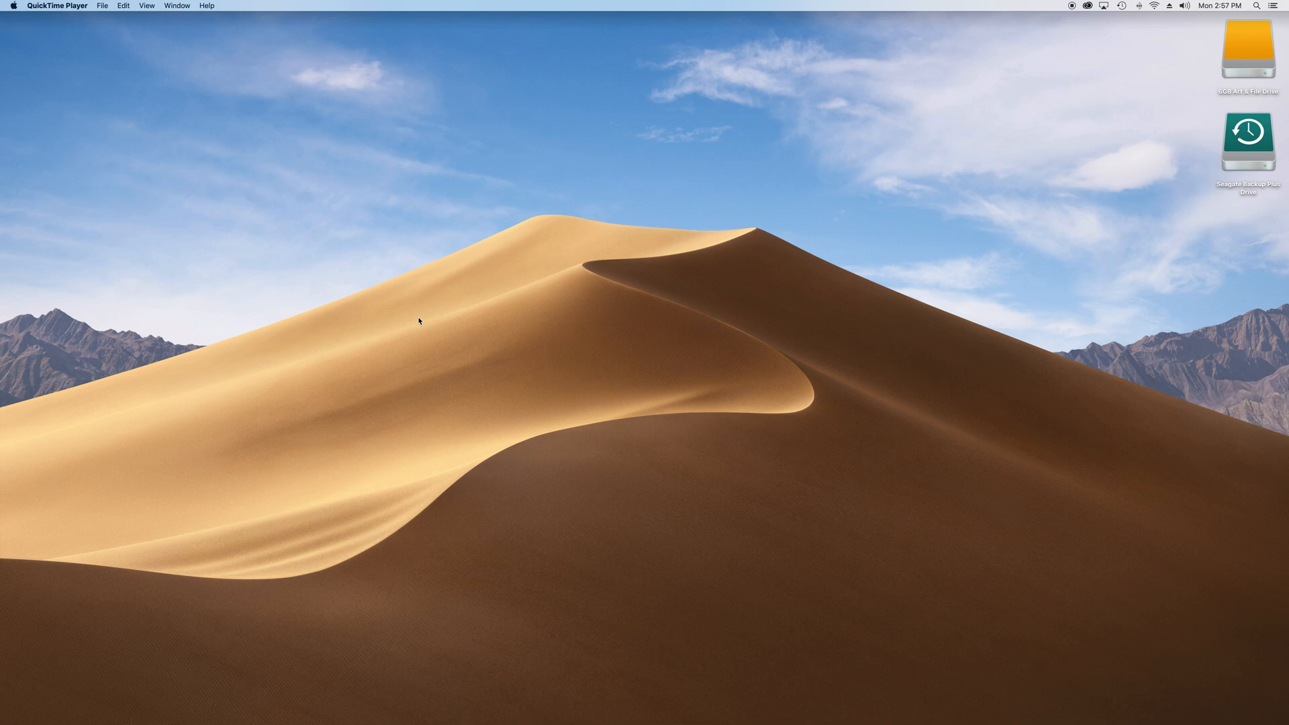
pyautogui.moveTo(348, 323)
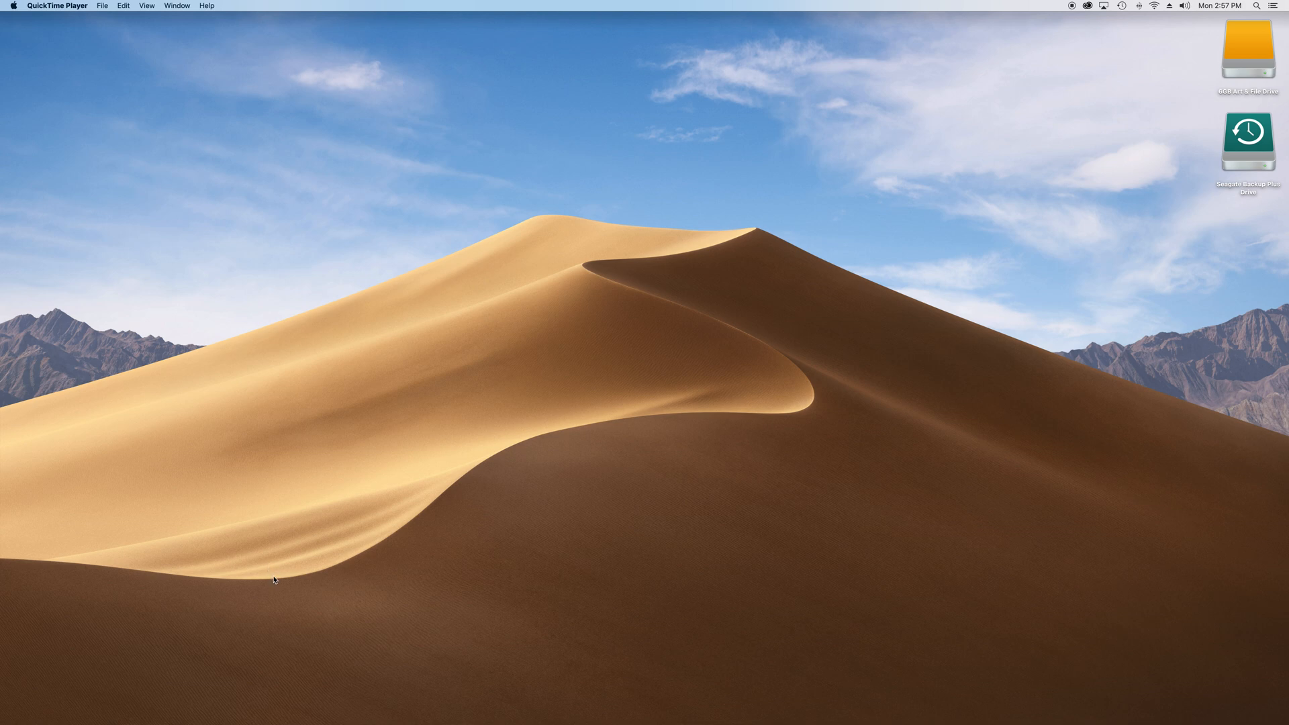
pyautogui.moveTo(273, 704)
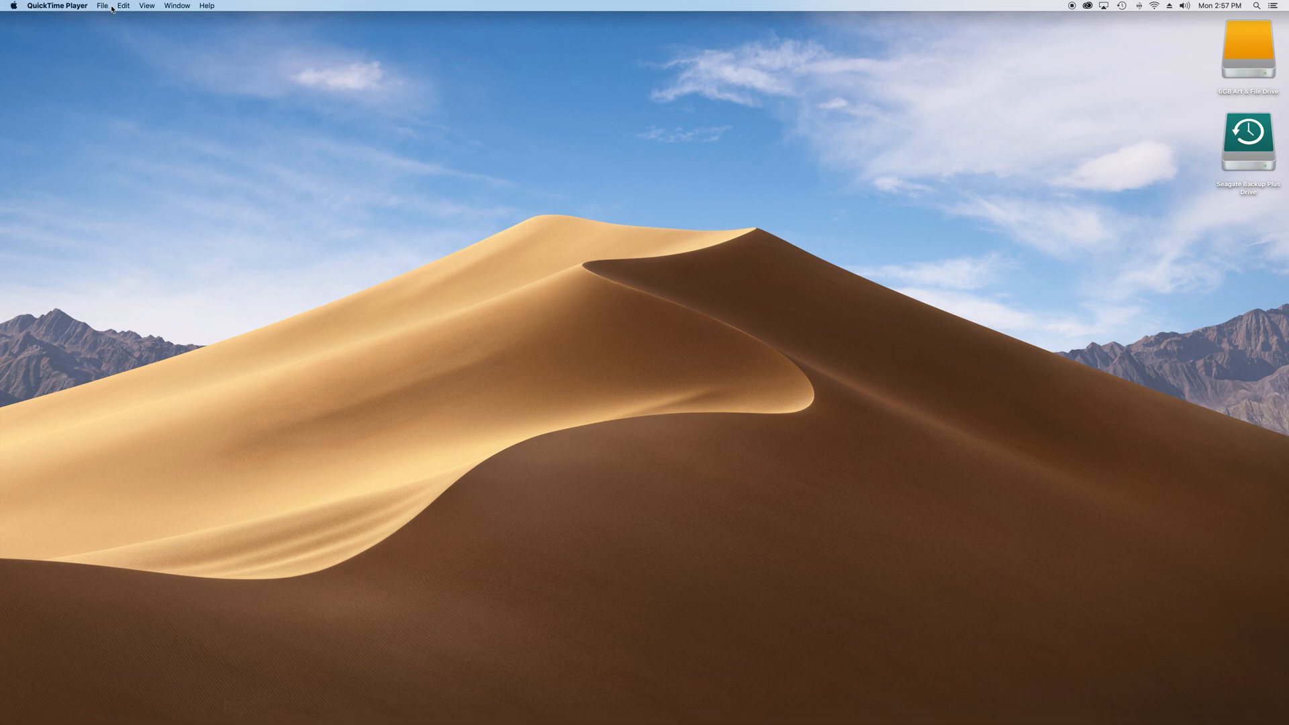
# - Start a new movie recording from the File menu to show the live webcam preview
pyautogui.click(102, 6)
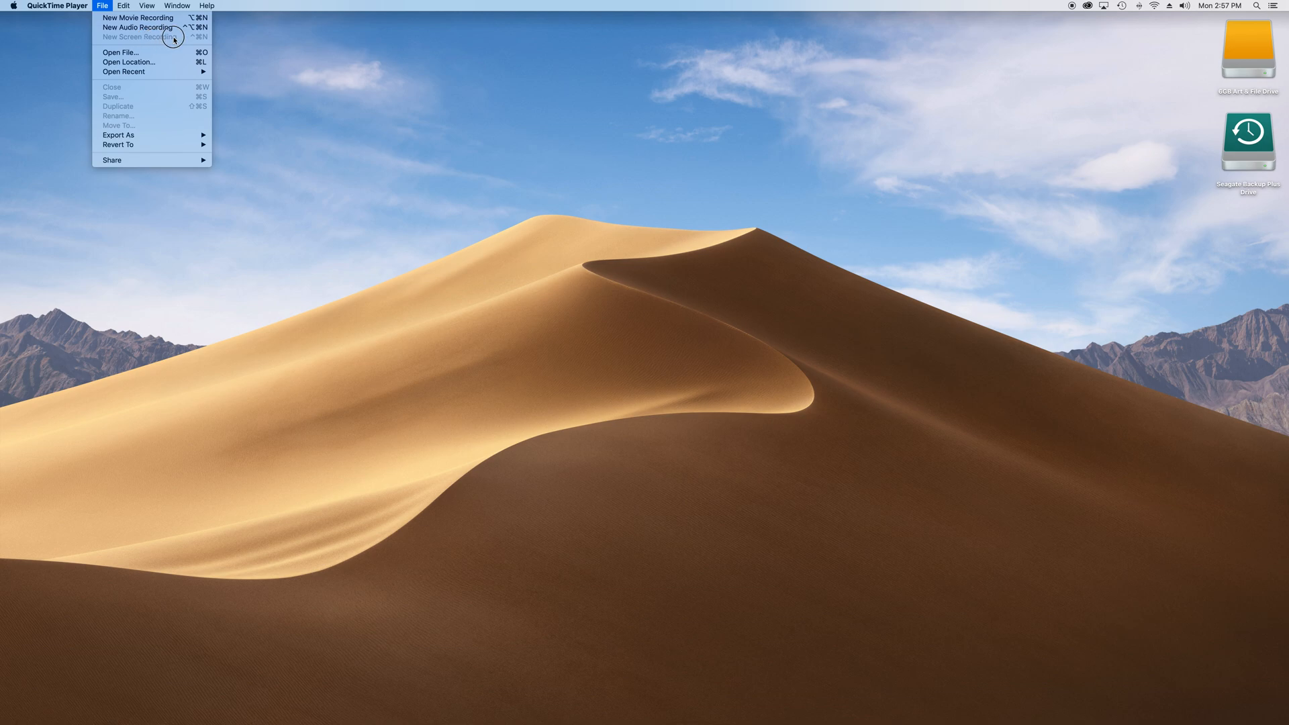
pyautogui.moveTo(139, 38)
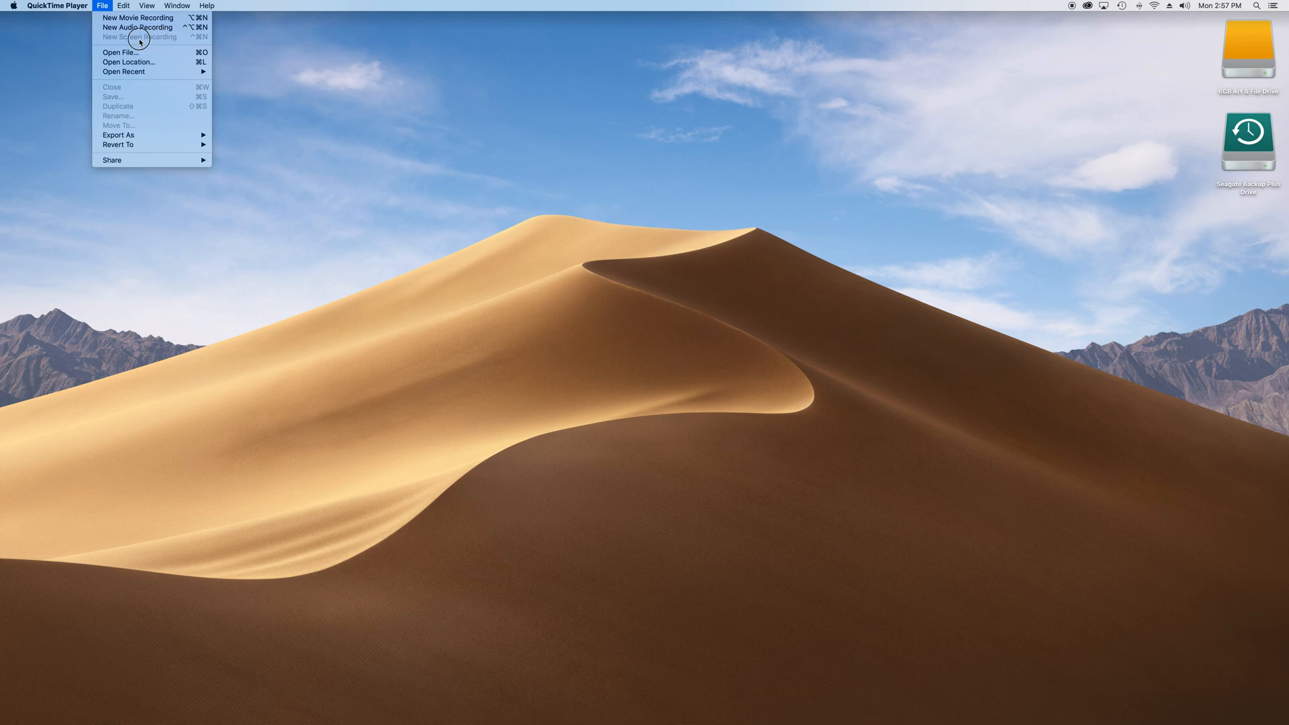
pyautogui.moveTo(135, 27)
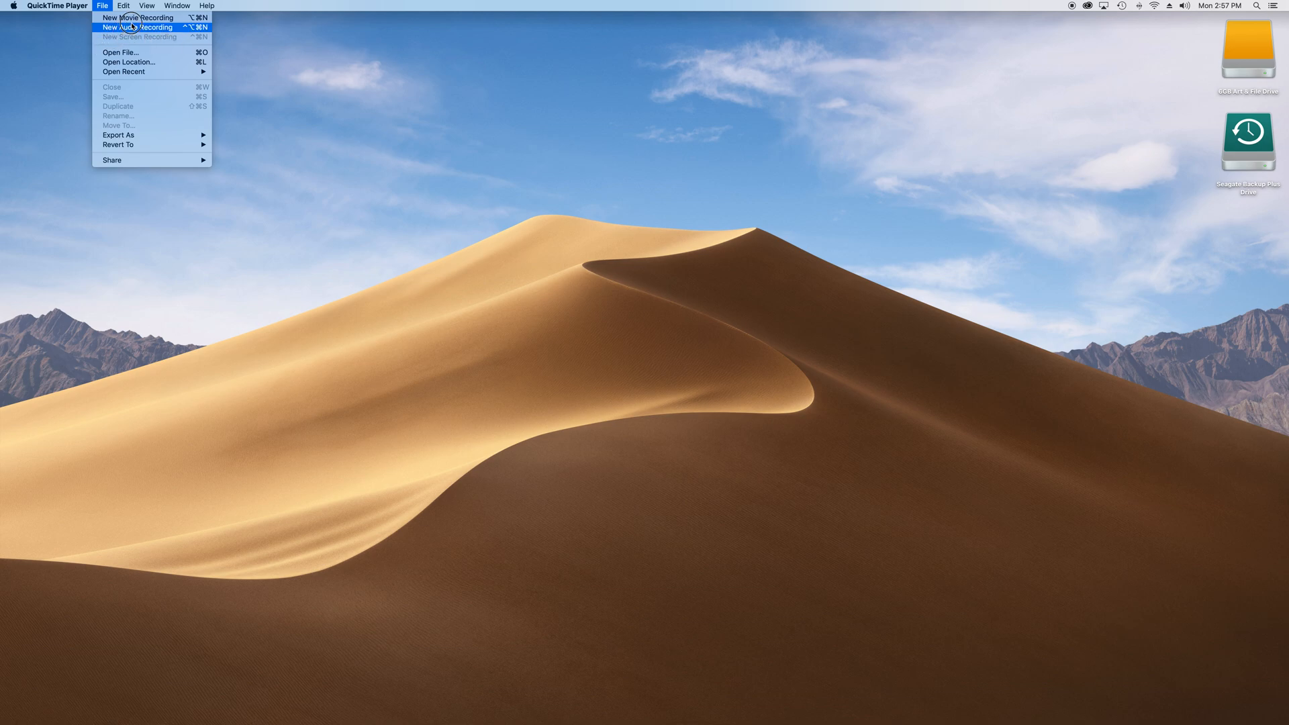
pyautogui.moveTo(137, 17)
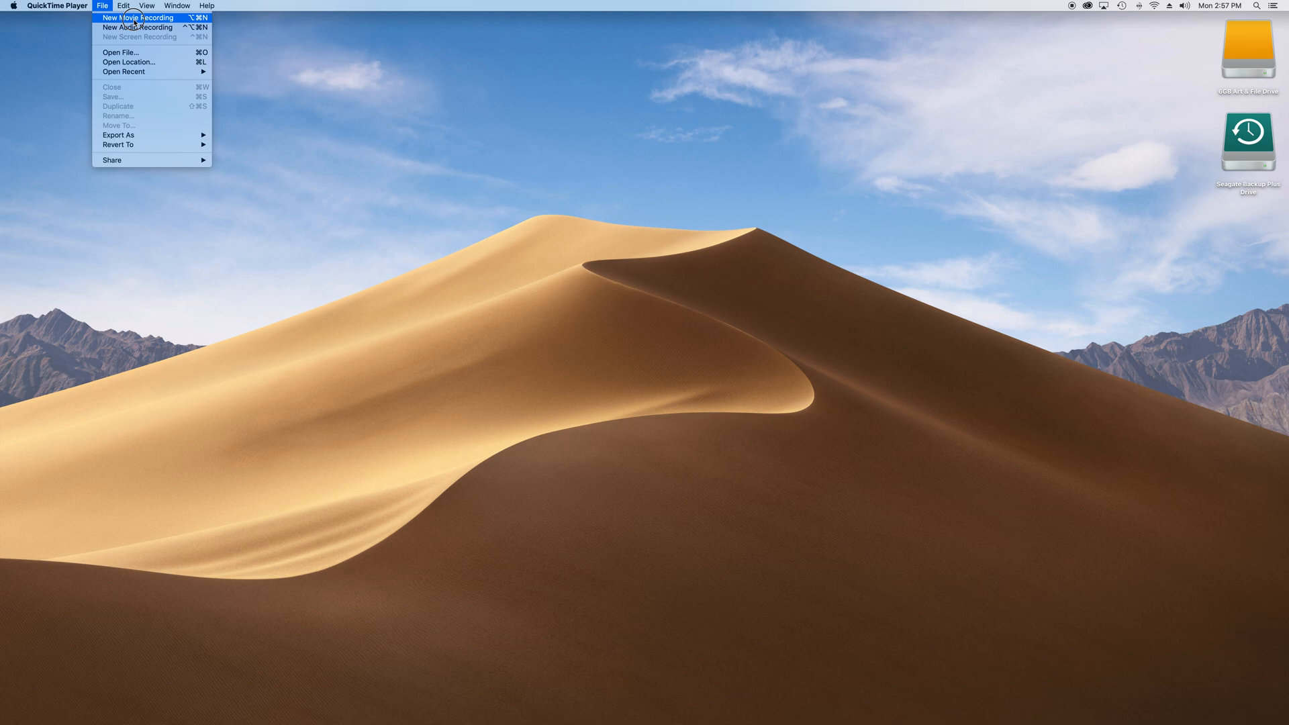
pyautogui.click(136, 17)
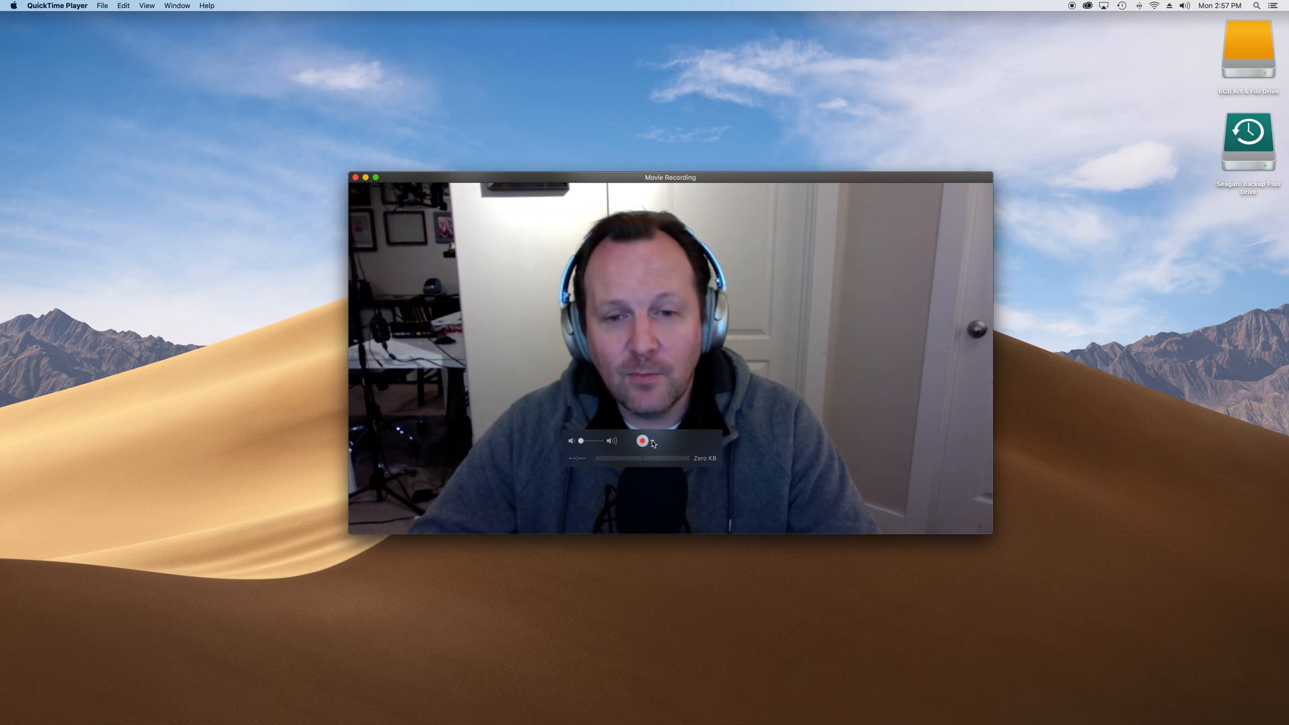
# - Close the Movie Recording window without recording anything
pyautogui.click(658, 442)
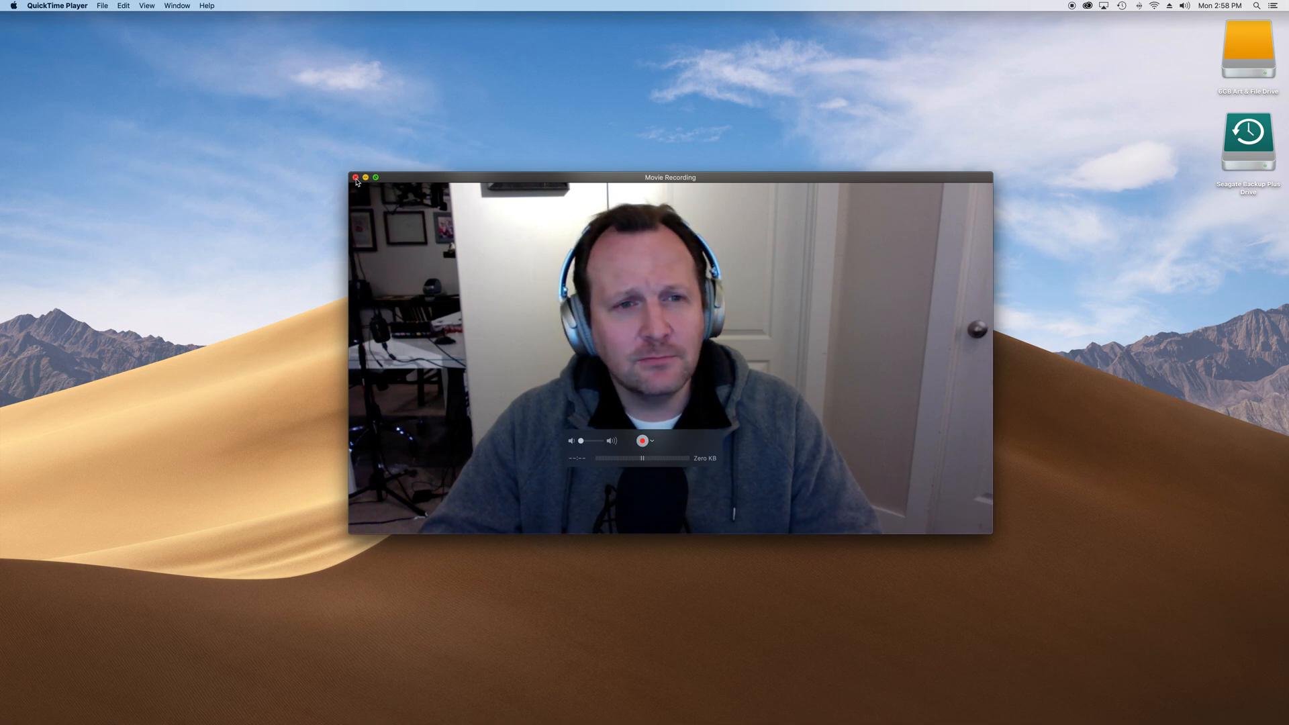
pyautogui.click(356, 177)
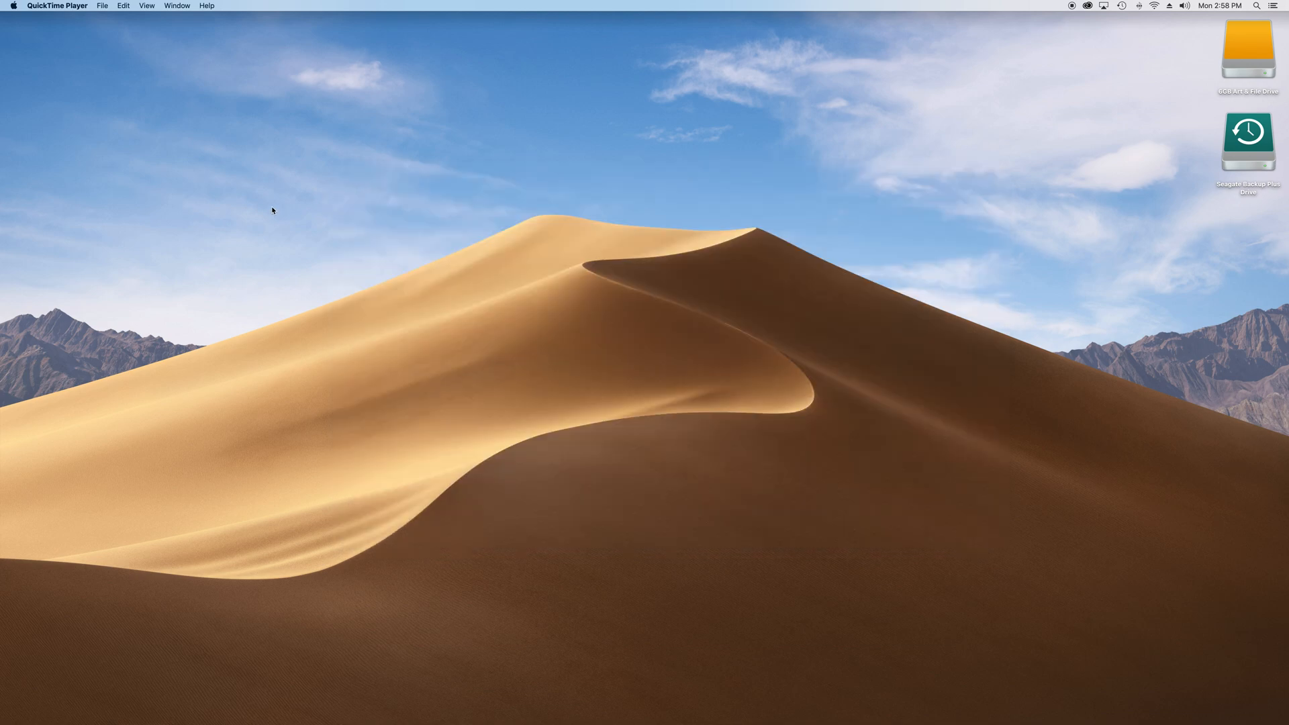
pyautogui.moveTo(732, 151)
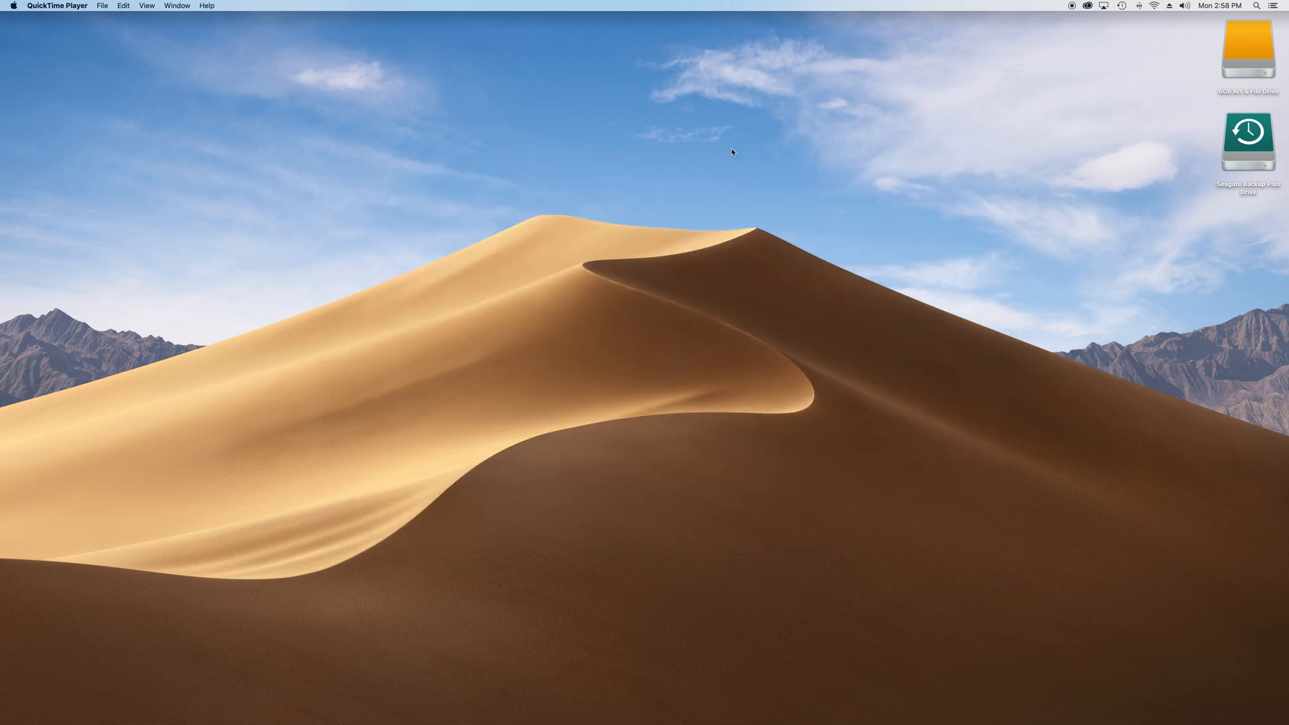
pyautogui.moveTo(433, 637)
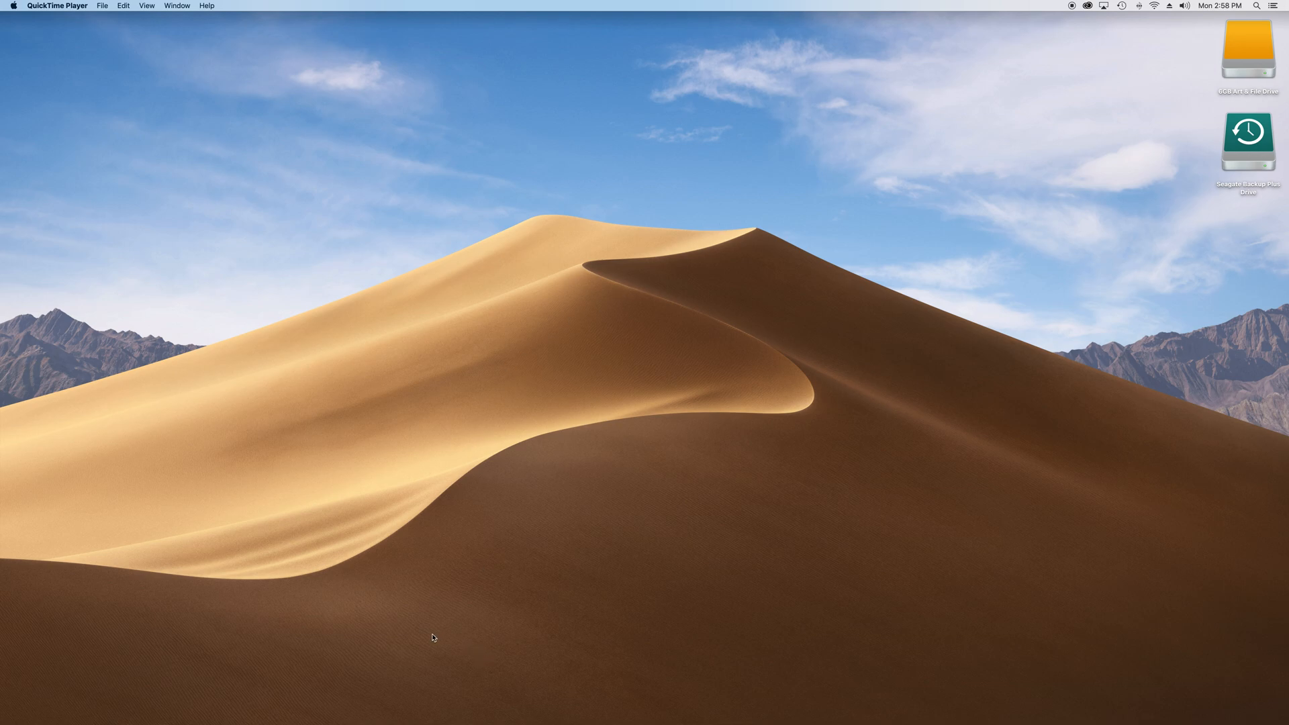
pyautogui.moveTo(435, 704)
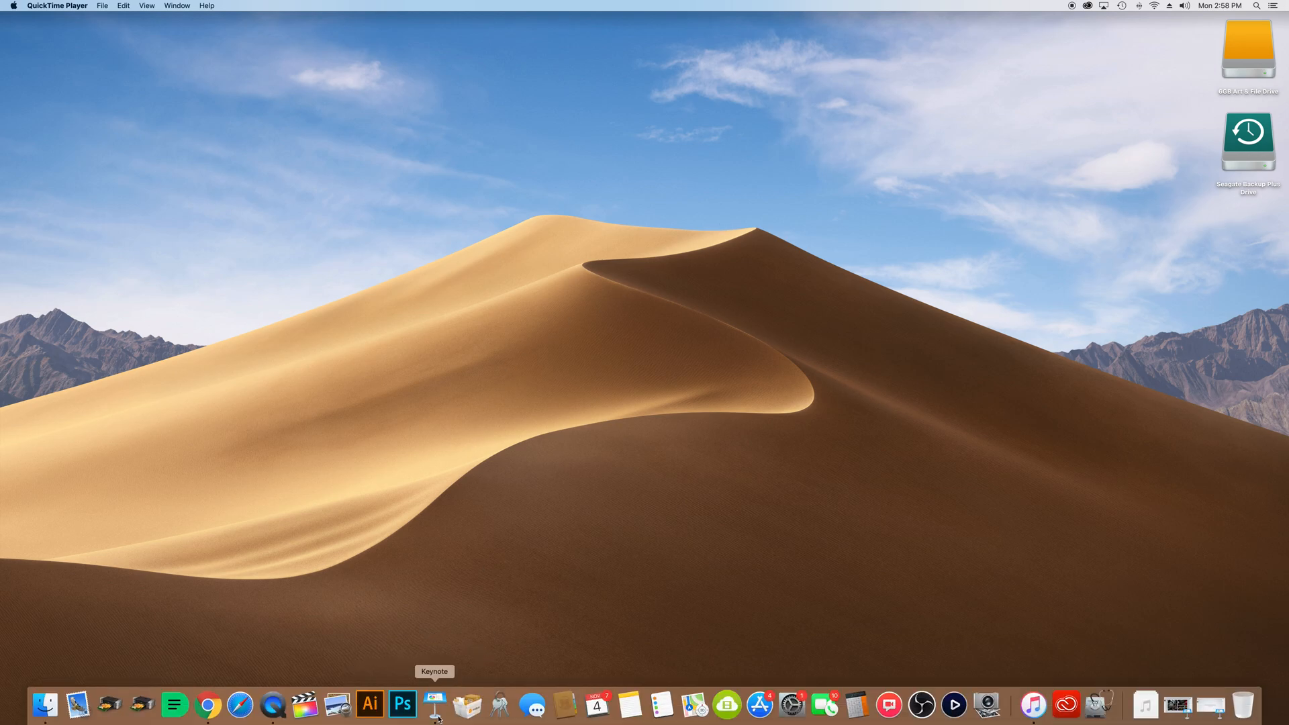
# - Launch Keynote, select the RECORD SLIDE SHOWS title slide, and open the menu bar
pyautogui.click(435, 705)
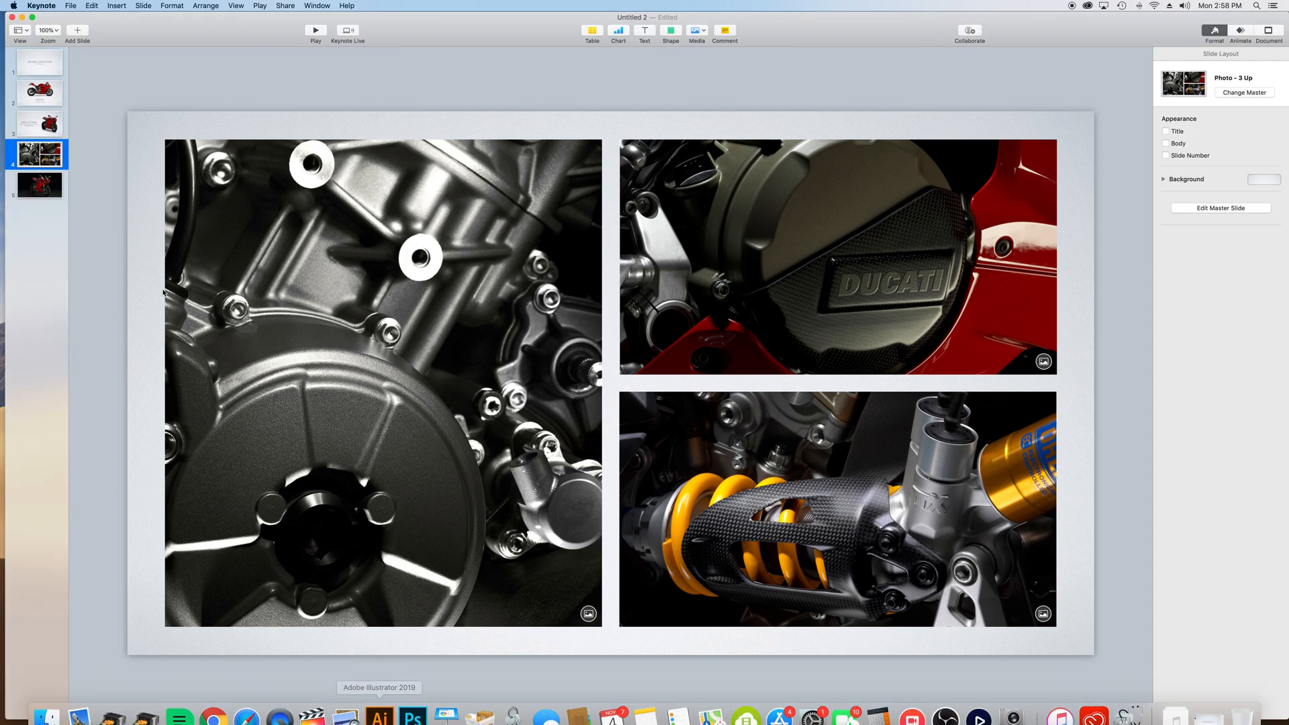
pyautogui.click(38, 62)
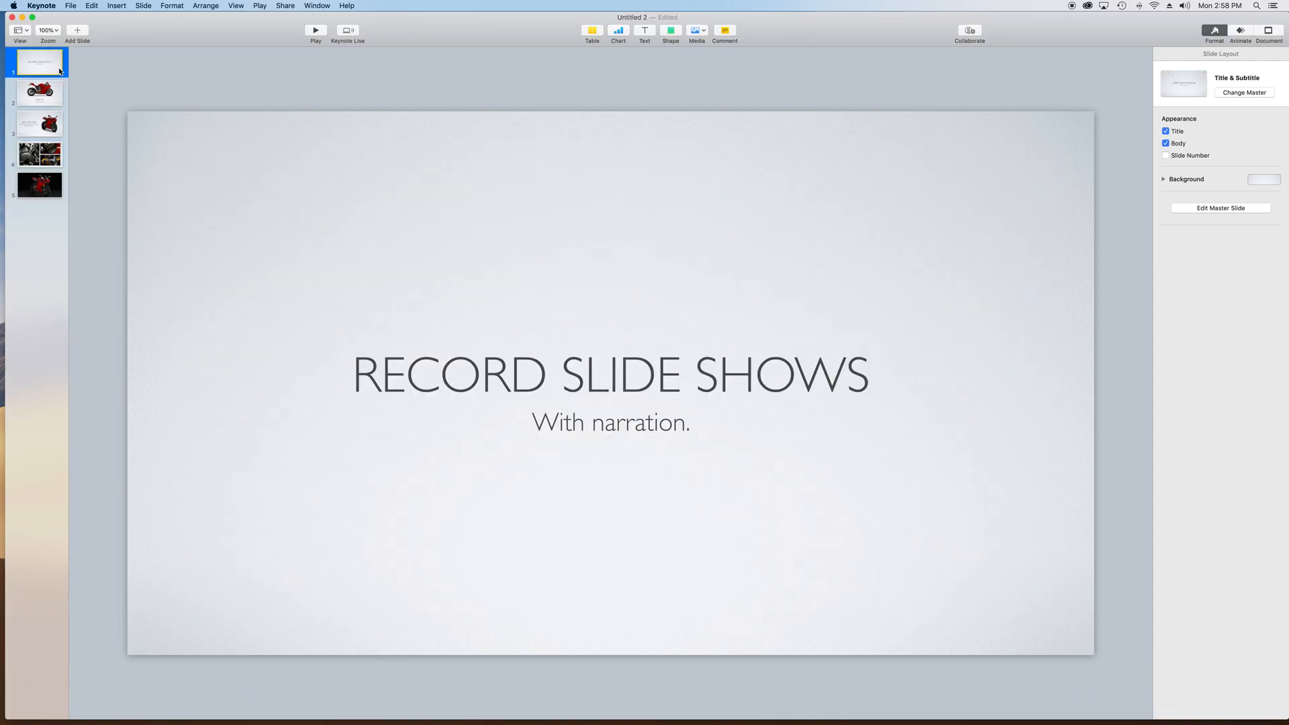
pyautogui.moveTo(278, 28)
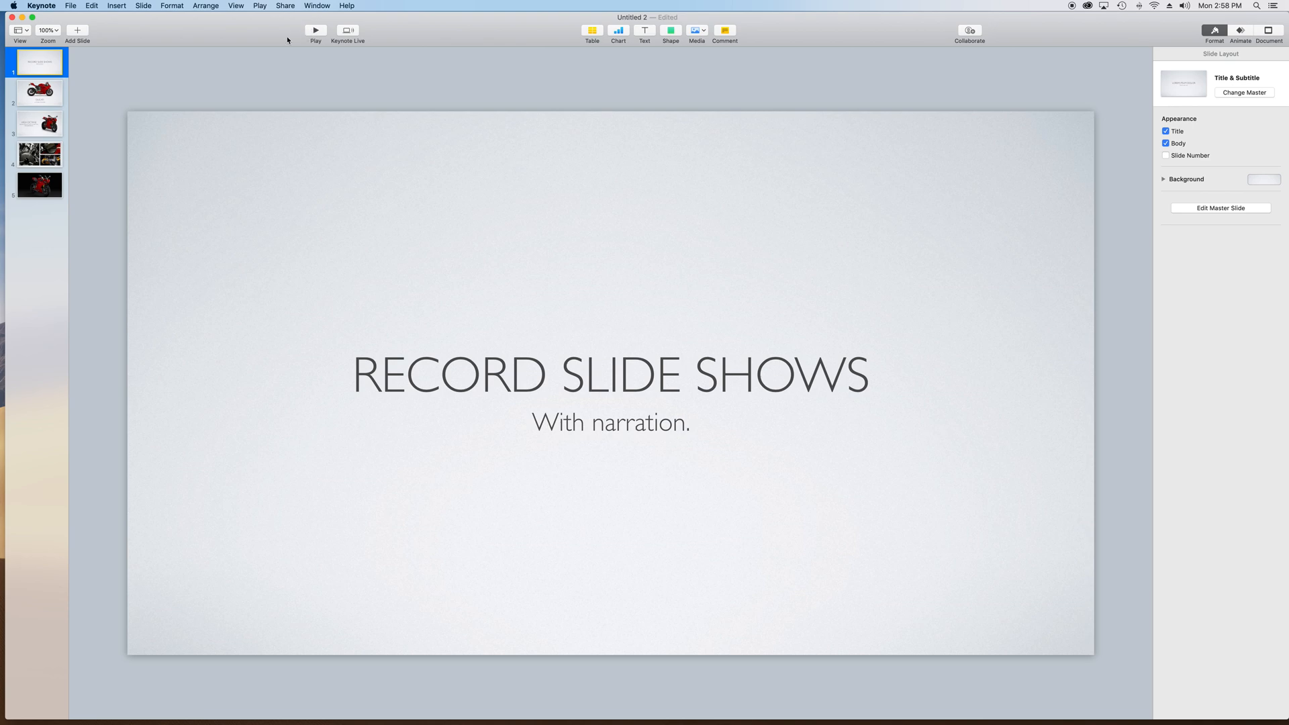
pyautogui.click(70, 6)
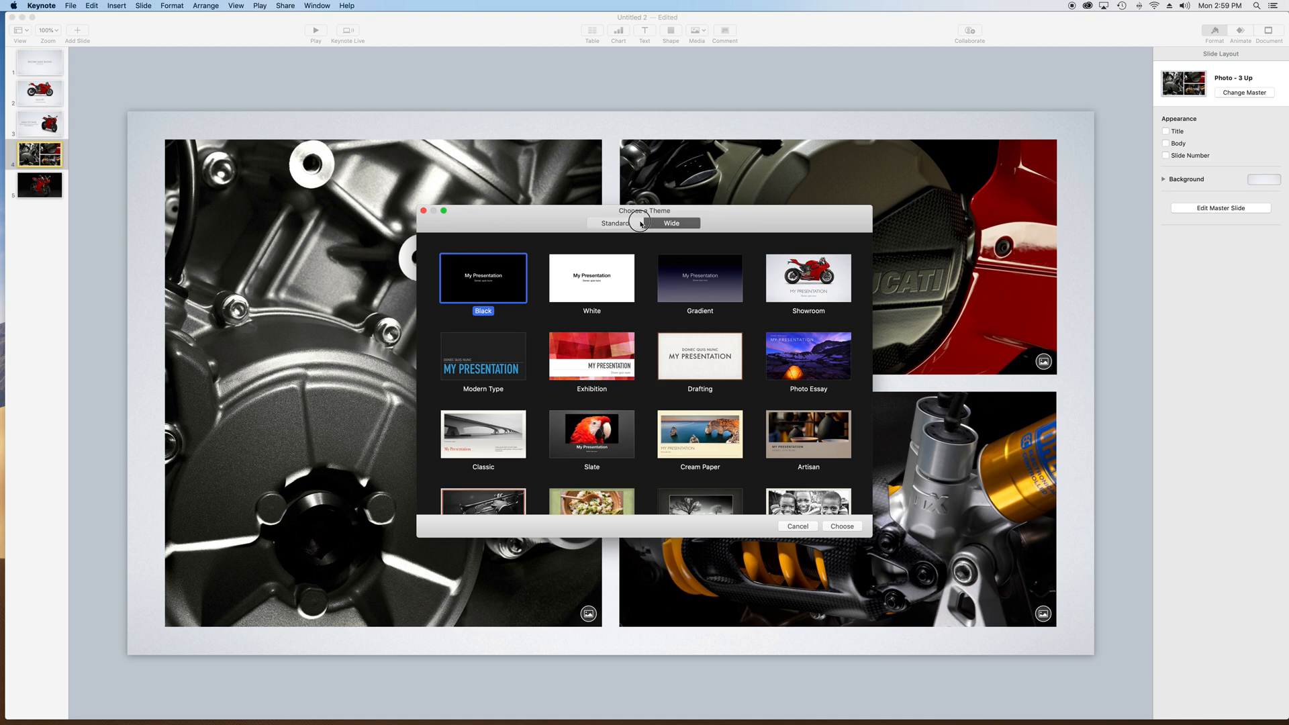
# - Toggle the theme chooser between Standard and Wide themes, then stop the screen recording
pyautogui.click(614, 223)
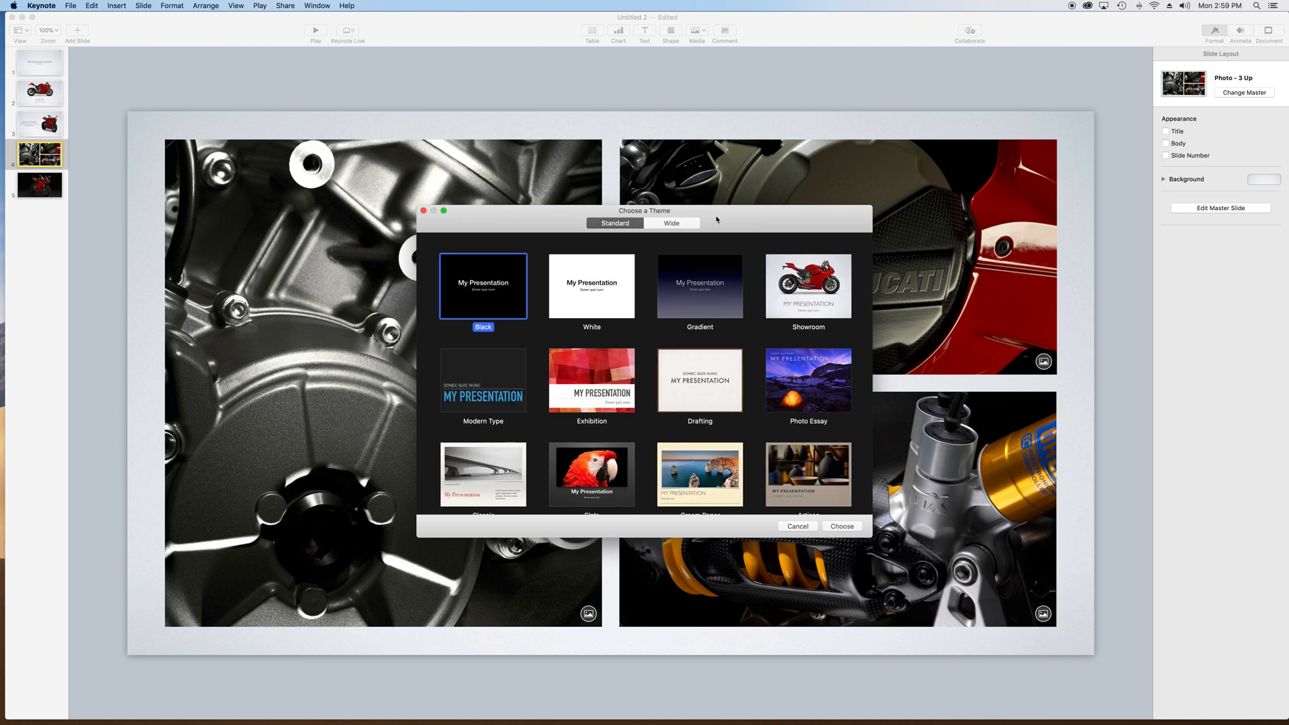
pyautogui.click(670, 223)
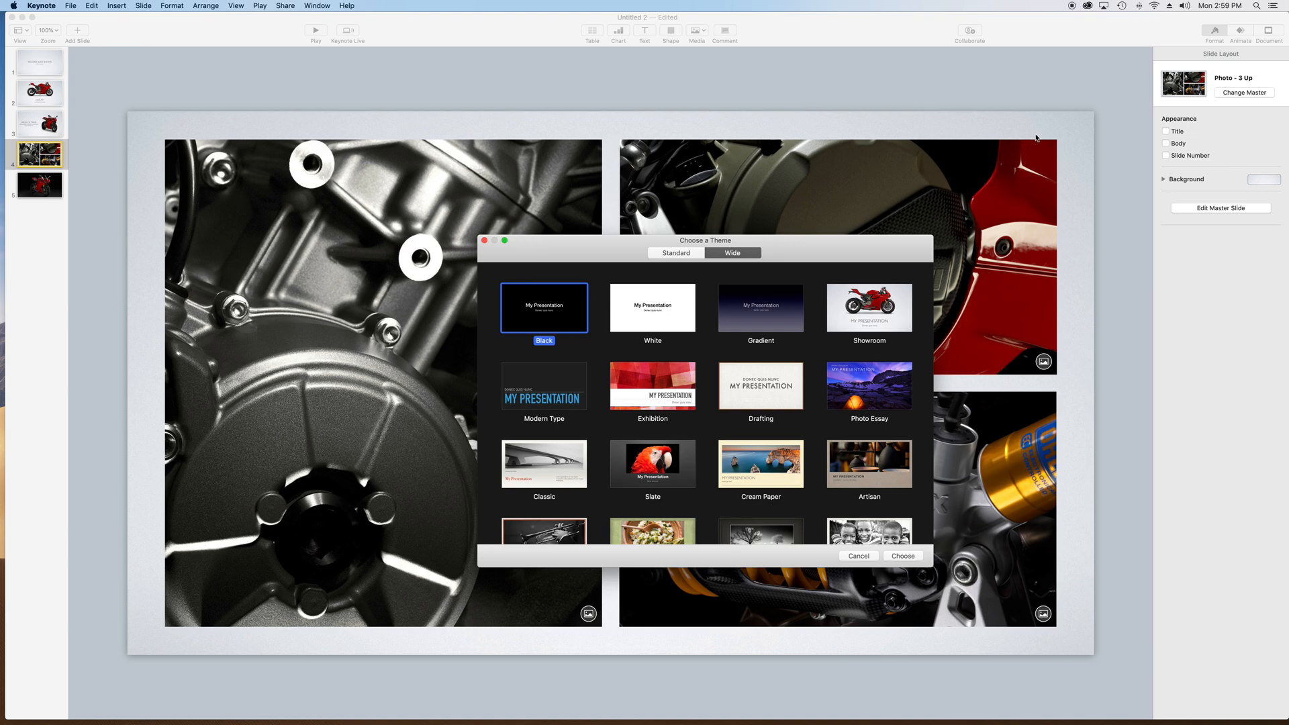
pyautogui.moveTo(1062, 18)
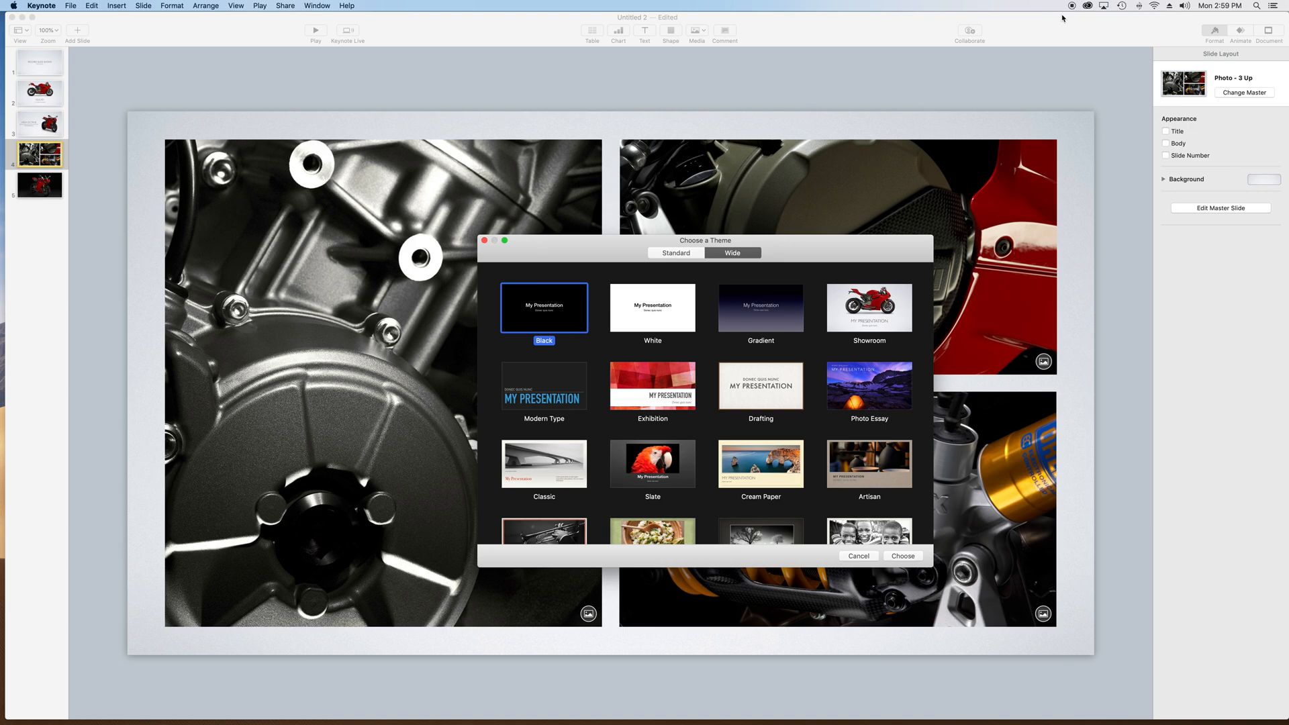
pyautogui.moveTo(1074, 11)
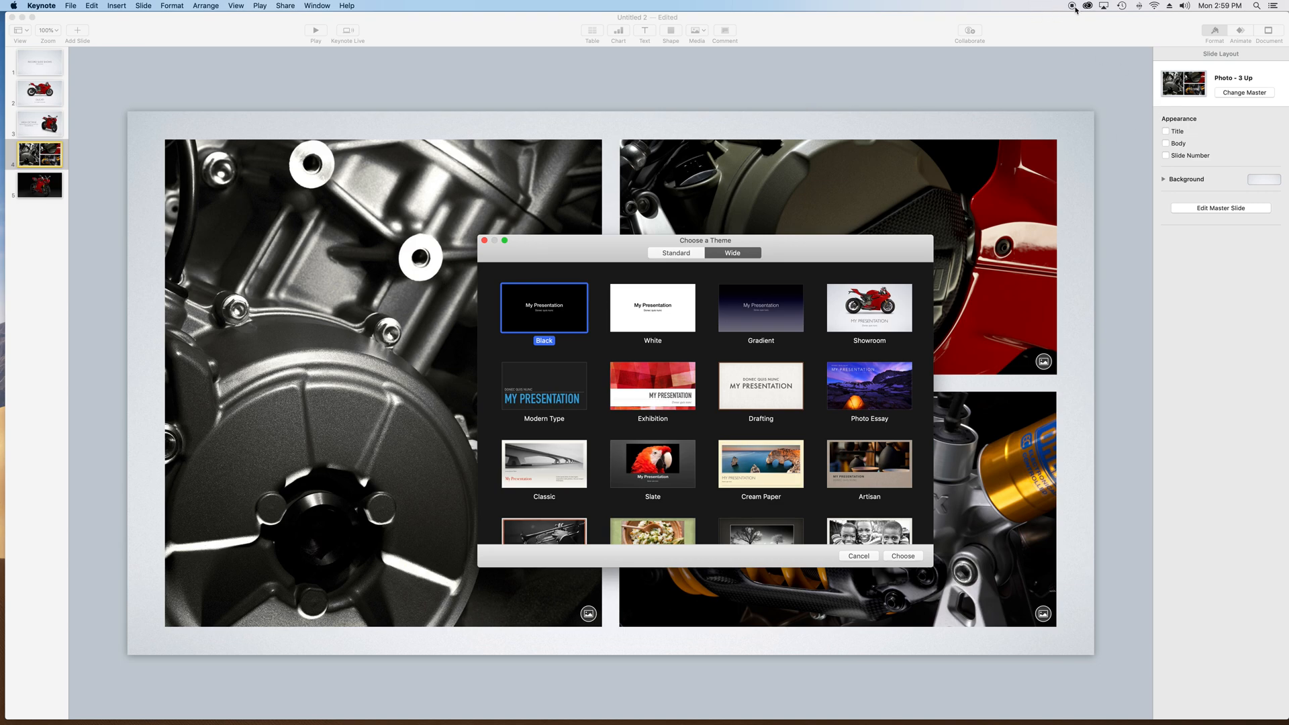
pyautogui.moveTo(1072, 15)
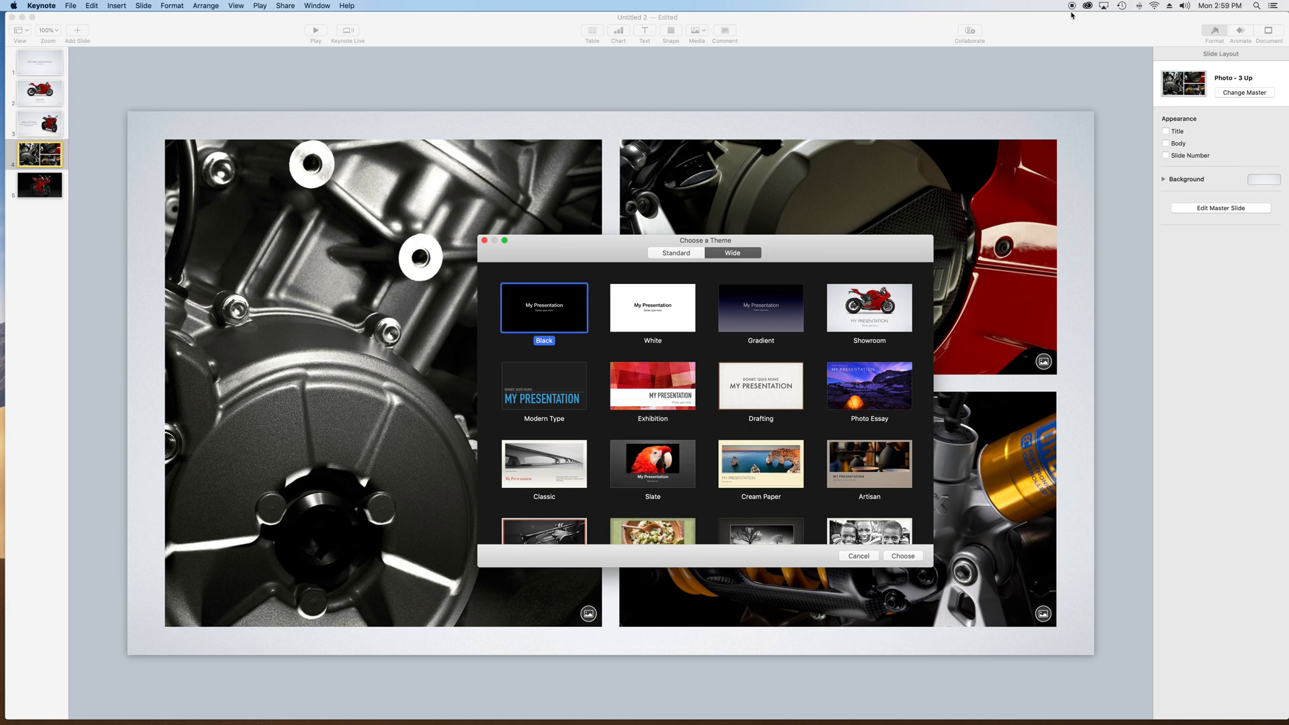
pyautogui.moveTo(1051, 61)
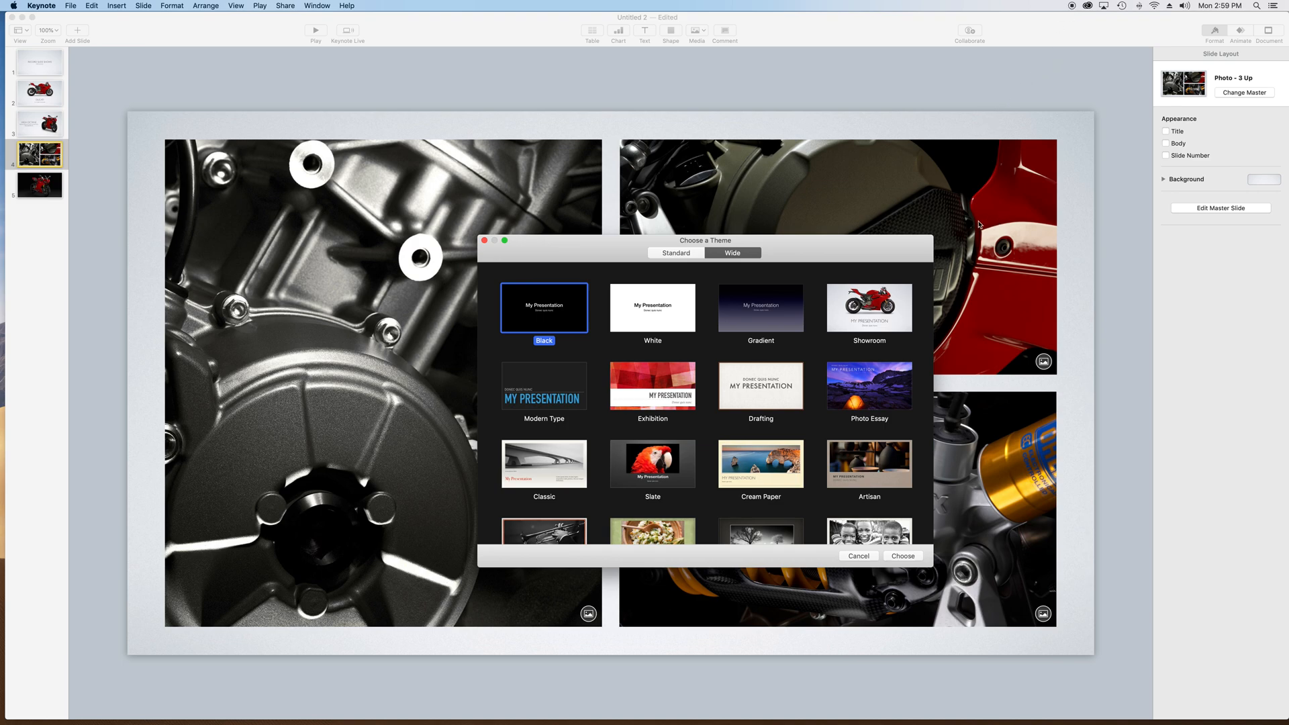
pyautogui.moveTo(930, 224)
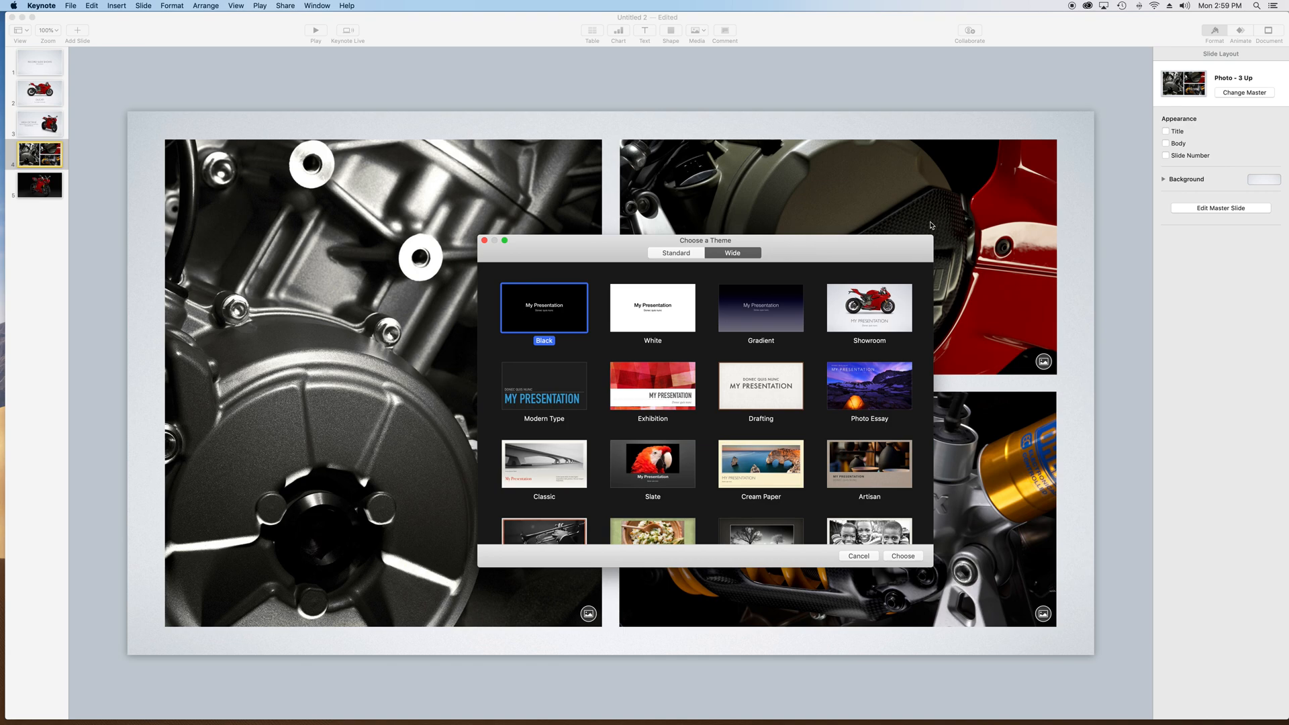
pyautogui.click(858, 556)
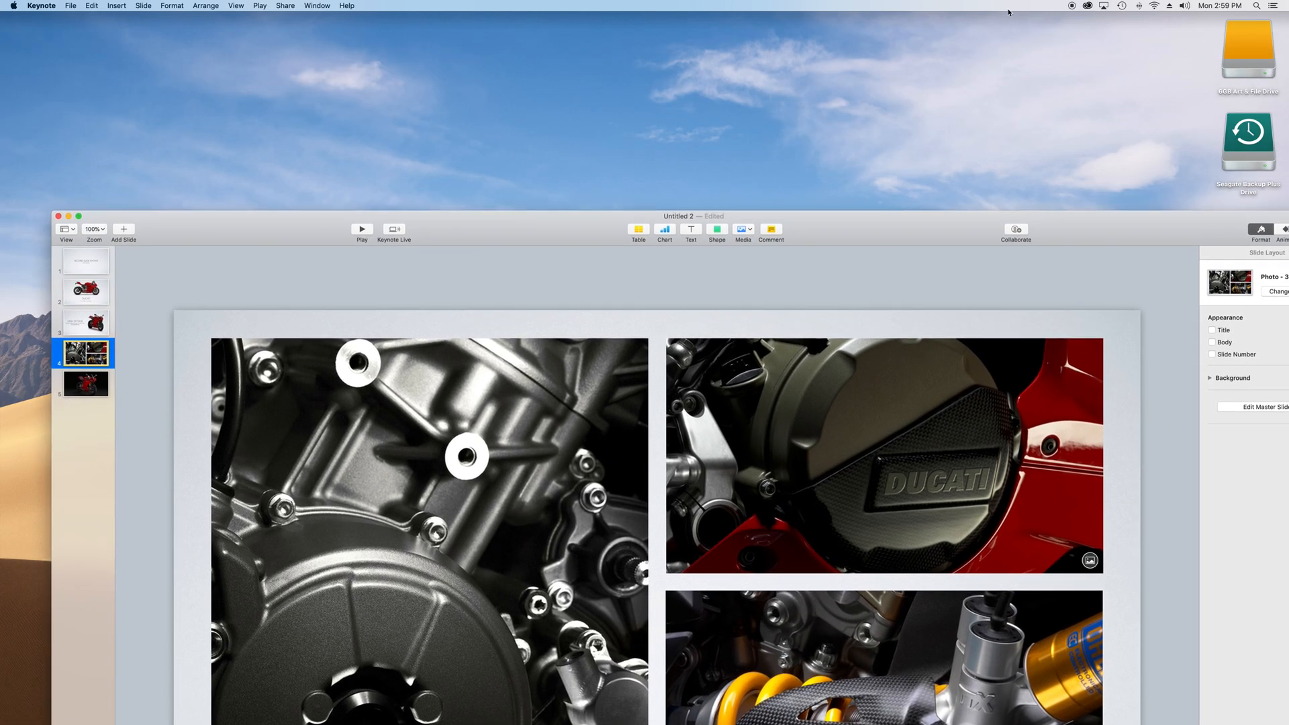
pyautogui.moveTo(1070, 9)
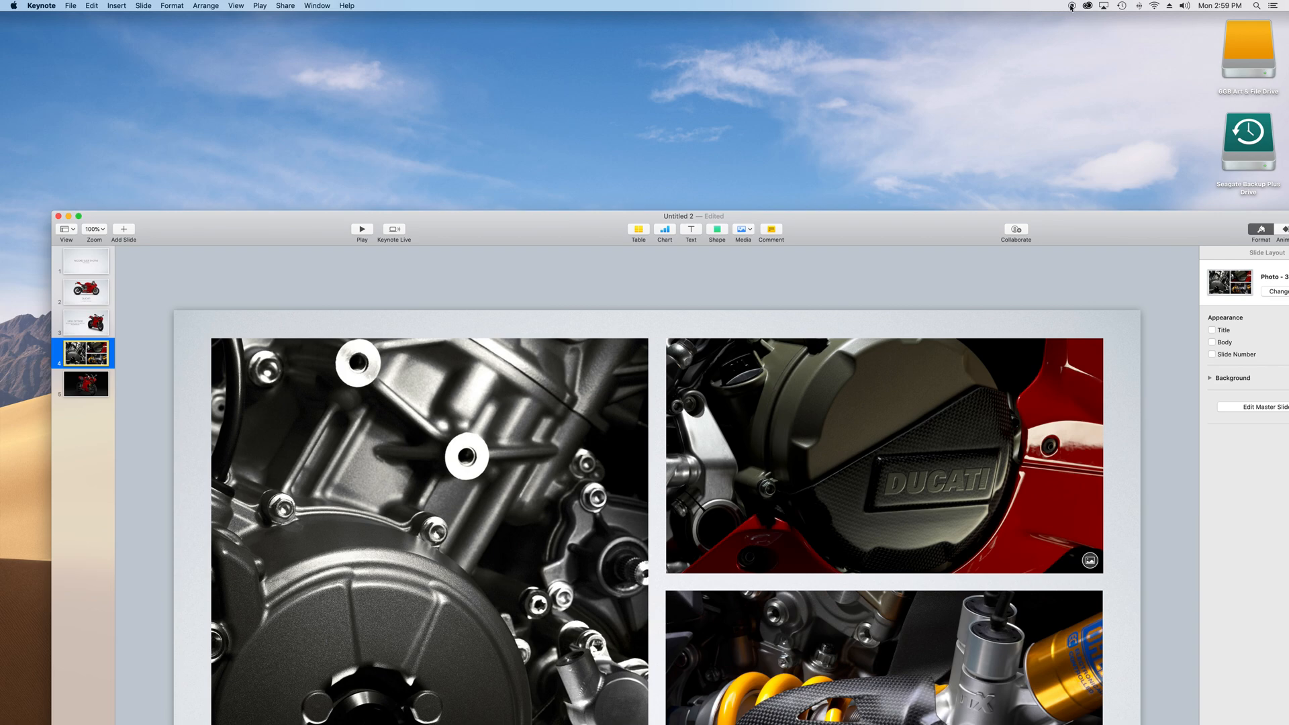
pyautogui.moveTo(1070, 9)
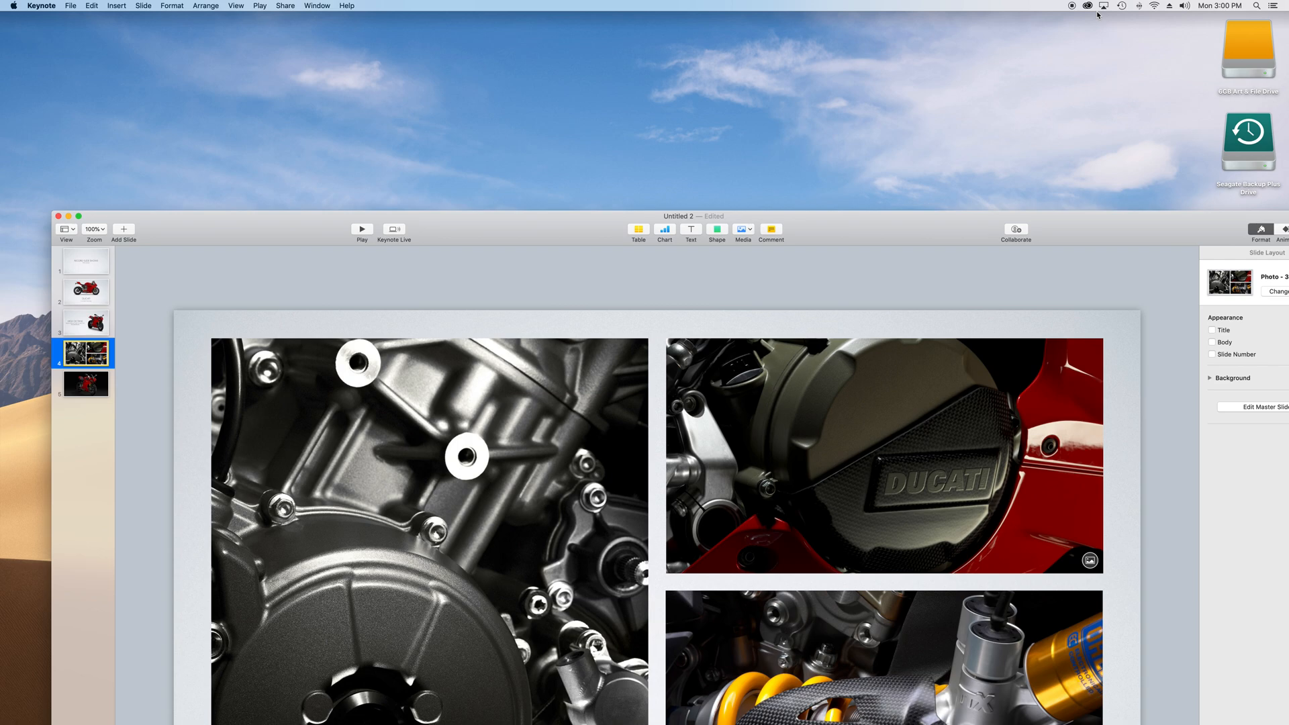
pyautogui.moveTo(1071, 140)
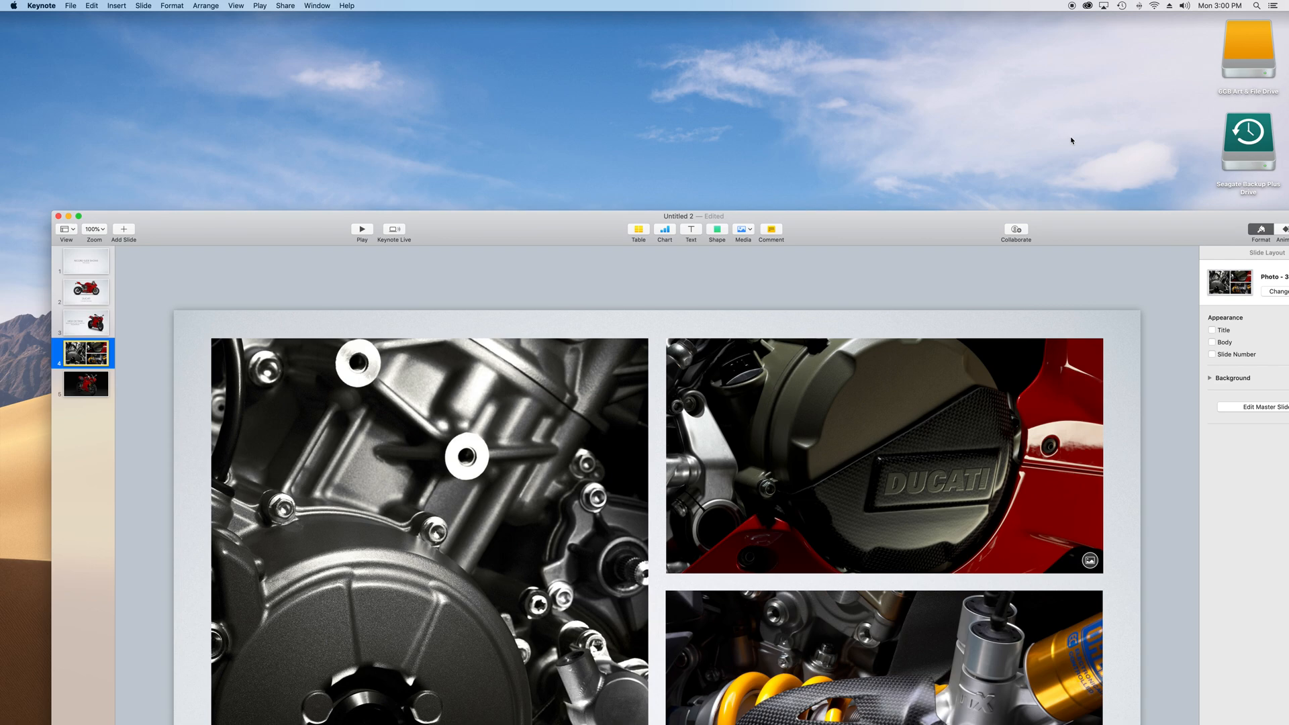
pyautogui.moveTo(943, 66)
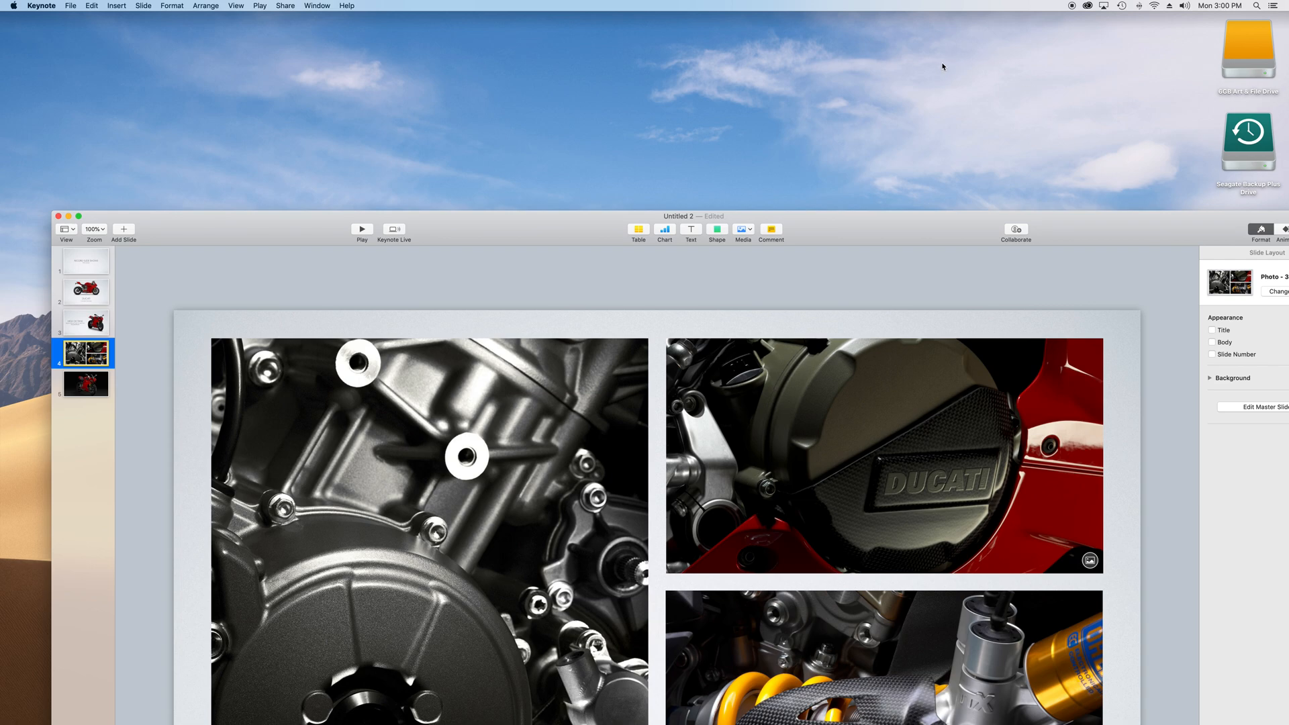
pyautogui.moveTo(922, 87)
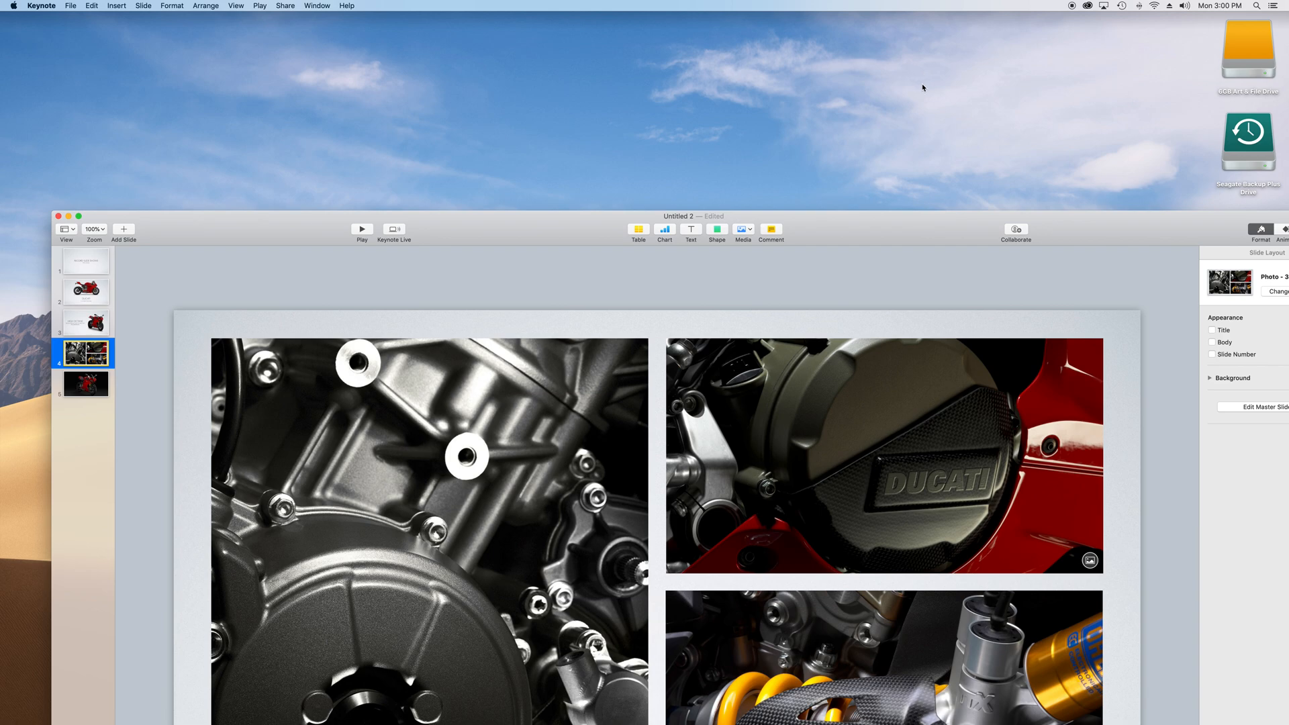
pyautogui.moveTo(920, 87)
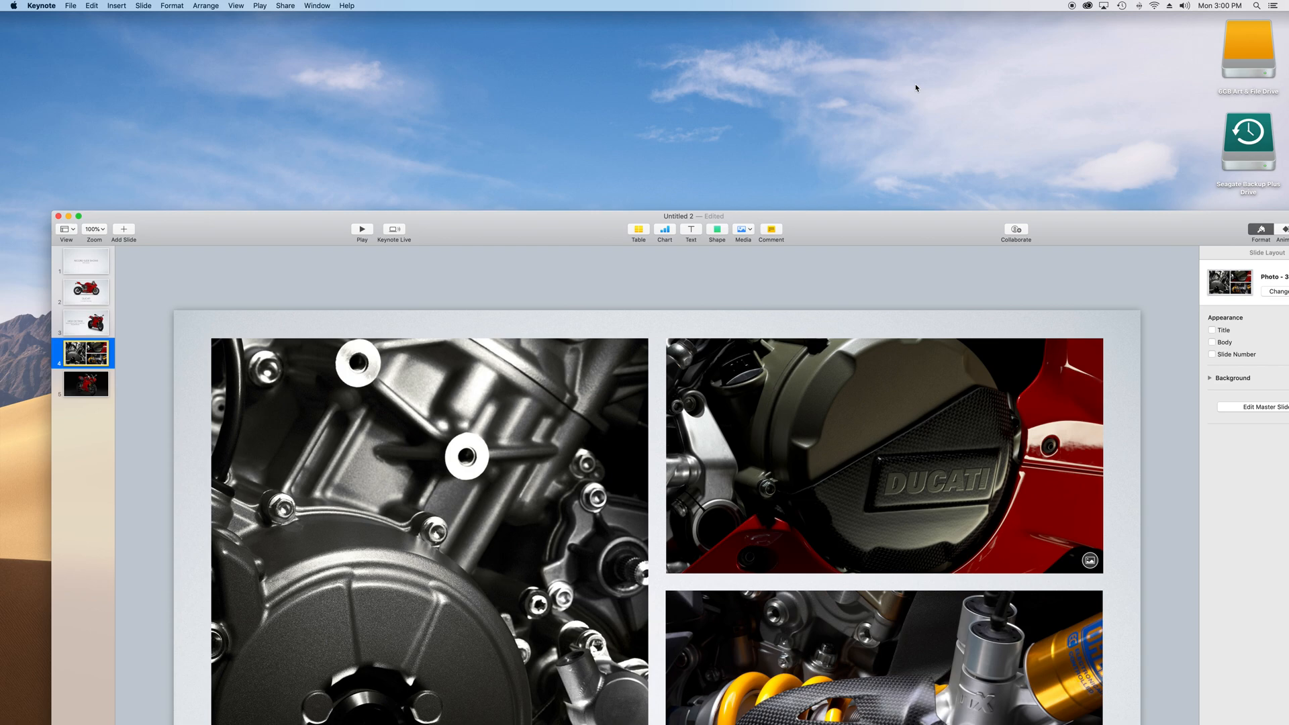
pyautogui.moveTo(918, 88)
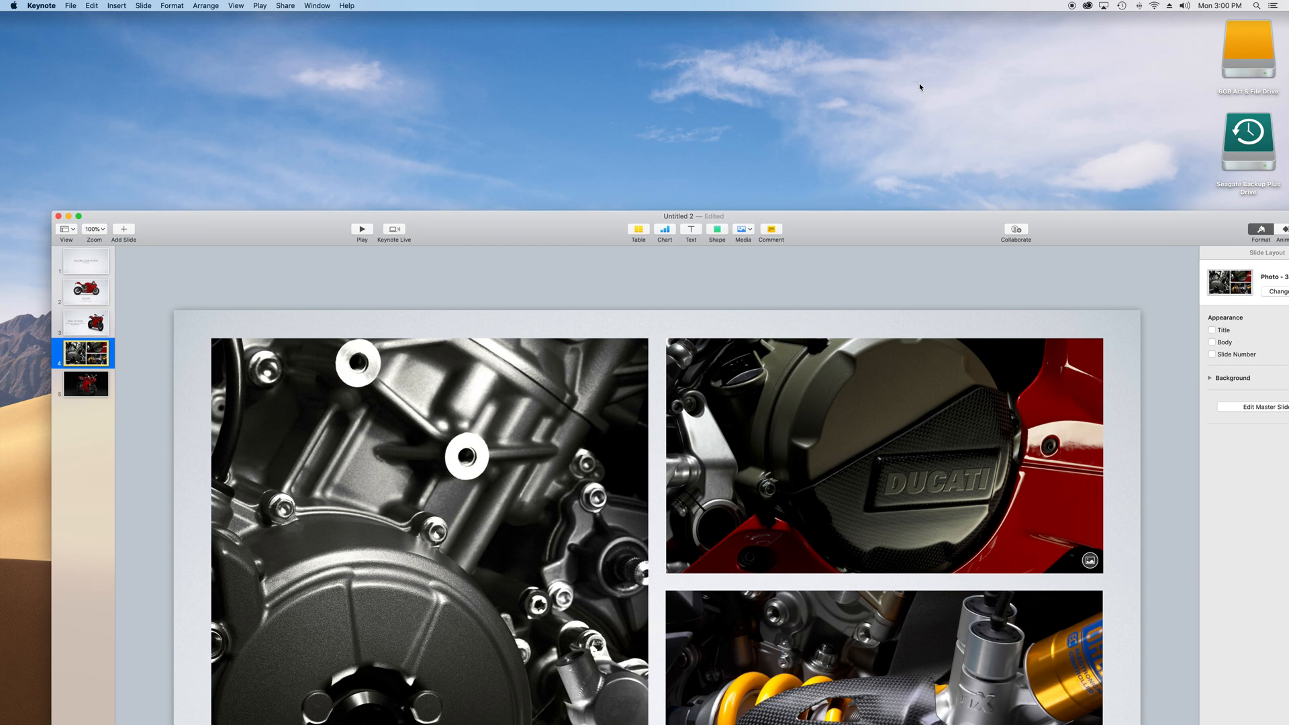